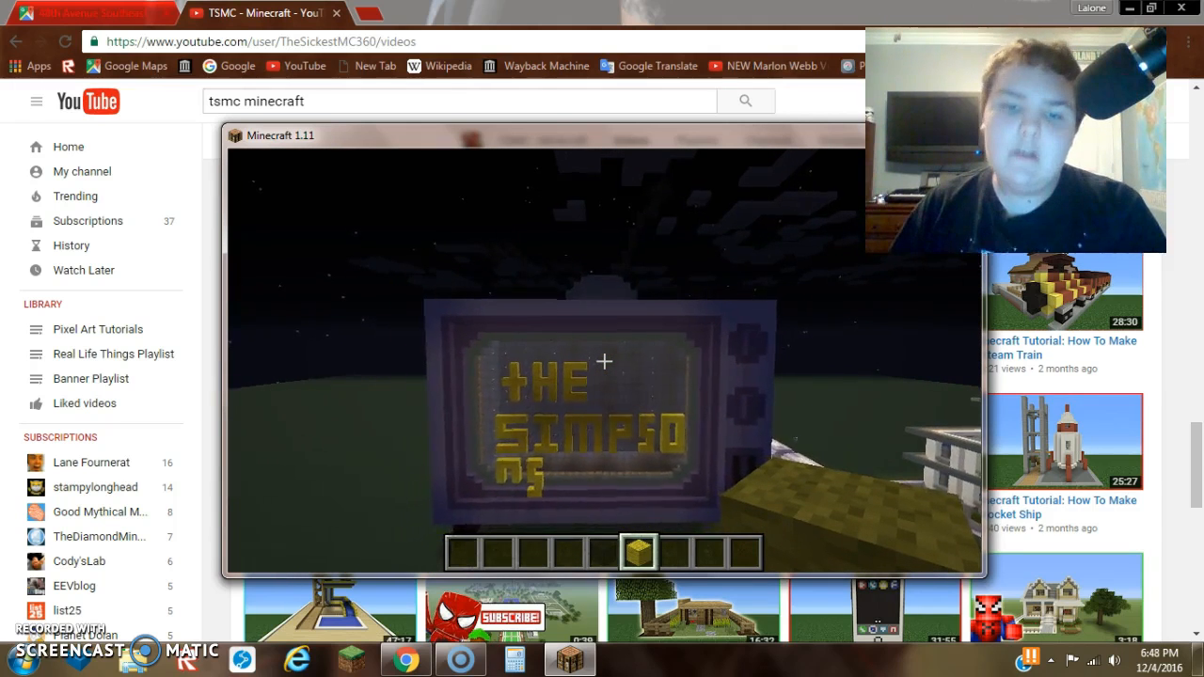
# Step: Save and quit the Simpsons TV world to the title screen
pyautogui.press('Escape')
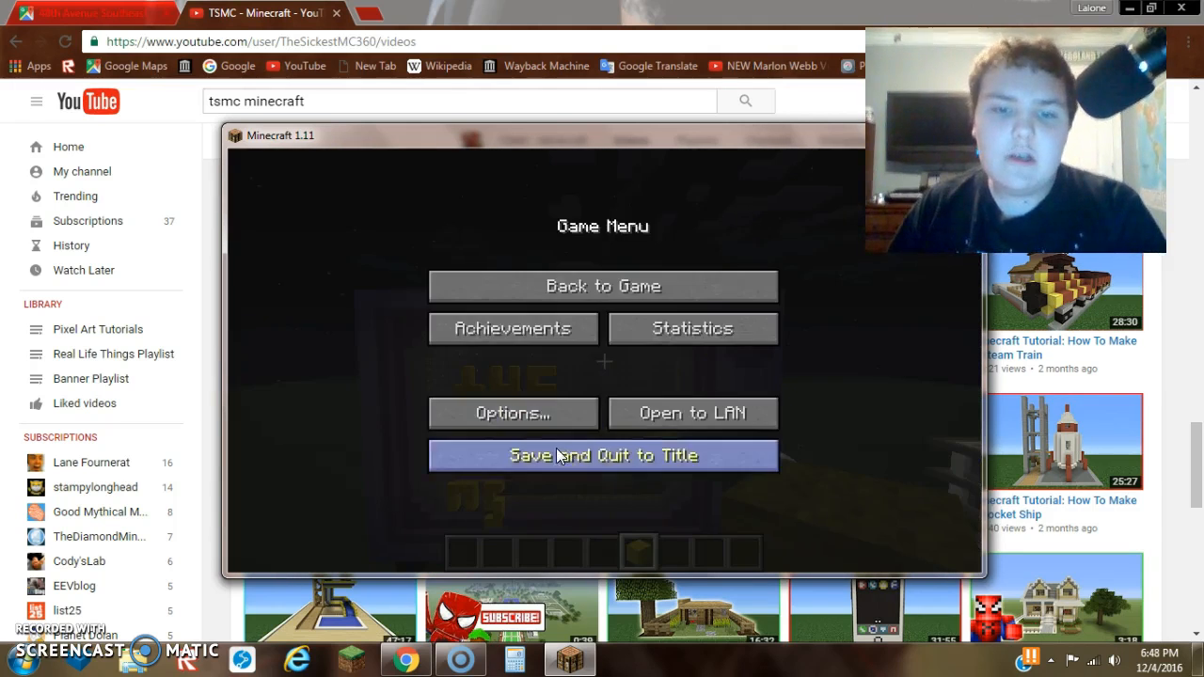
pyautogui.click(602, 456)
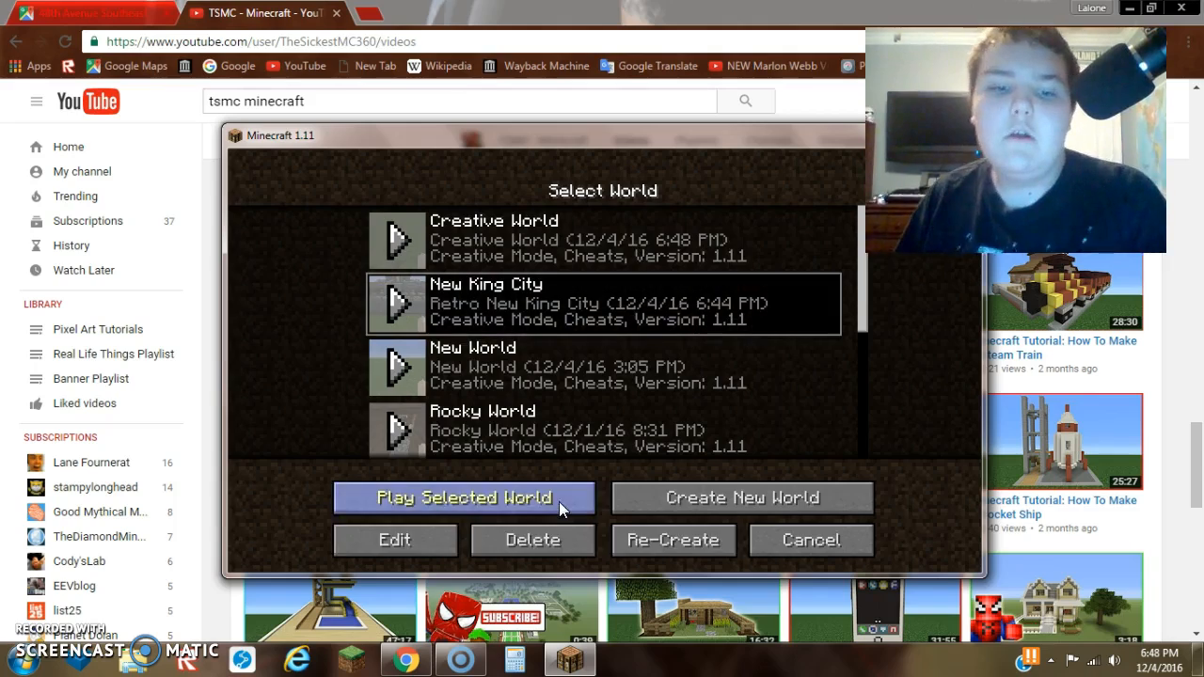
# Step: Play the selected New King City world
pyautogui.click(463, 497)
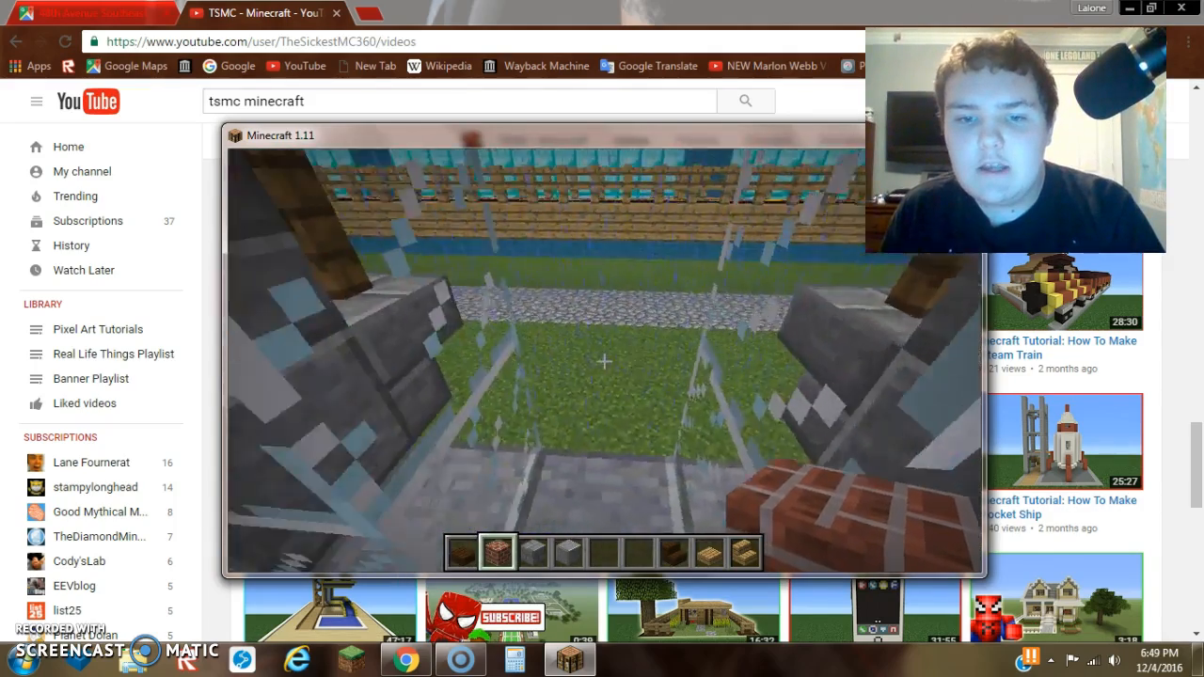
pyautogui.moveTo(602, 361)
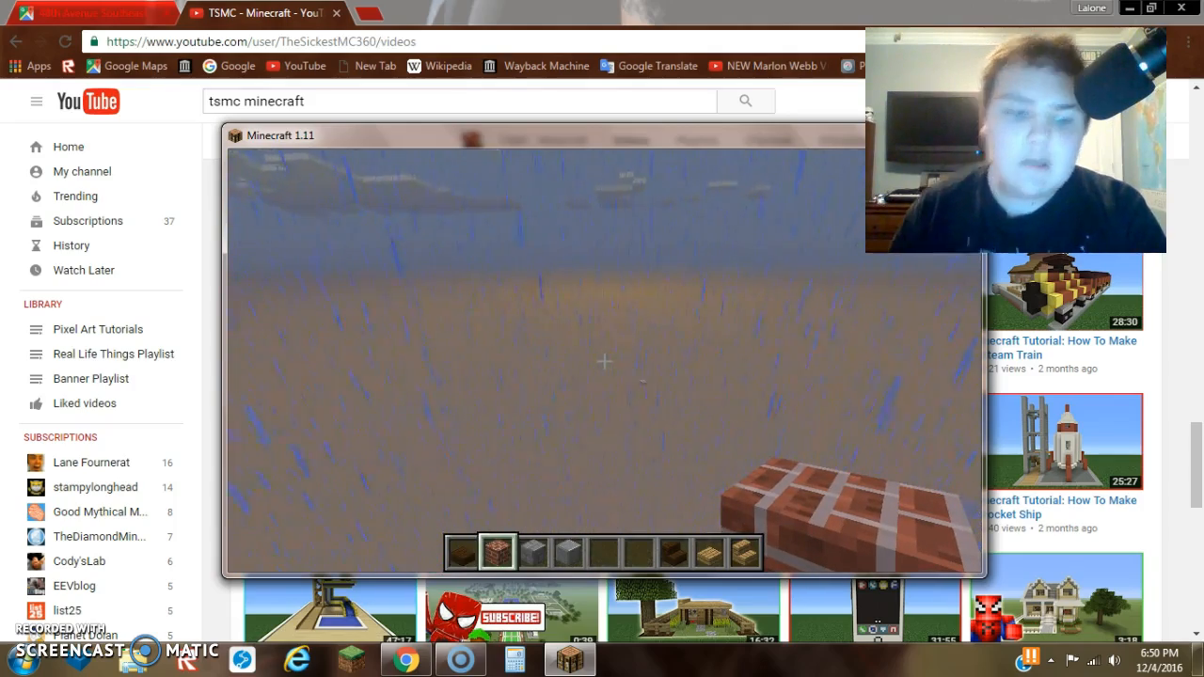
pyautogui.press('F3')
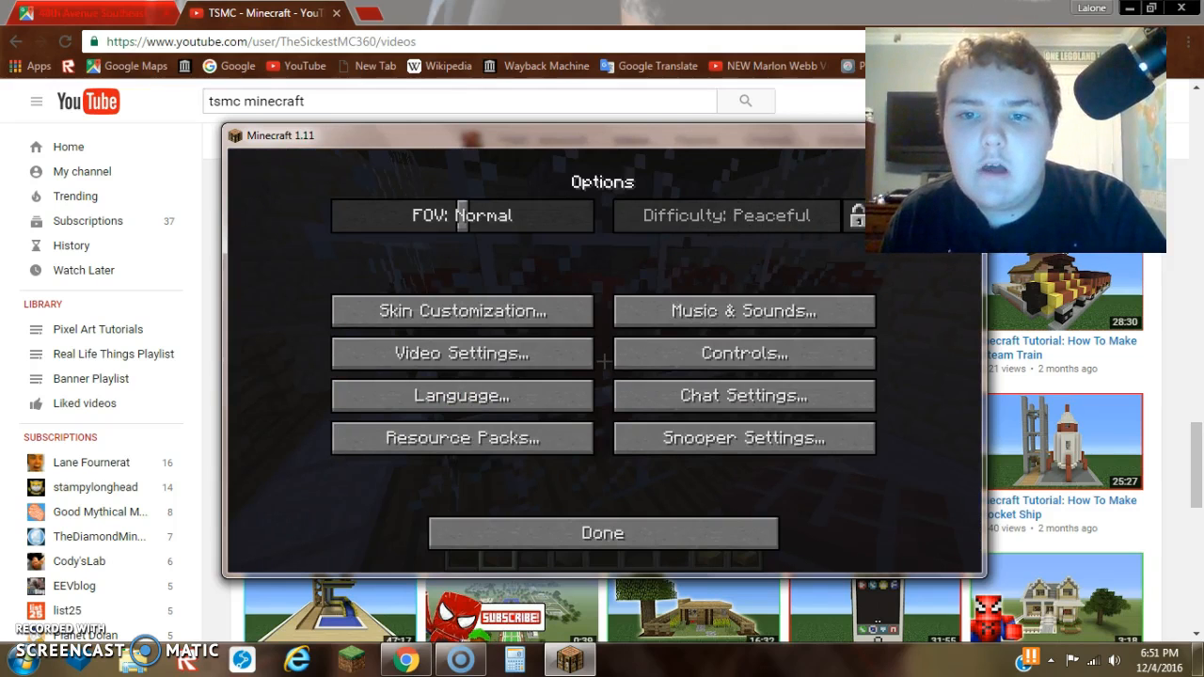
# Step: Save and quit New King City, then scroll the saved worlds list
pyautogui.click(601, 532)
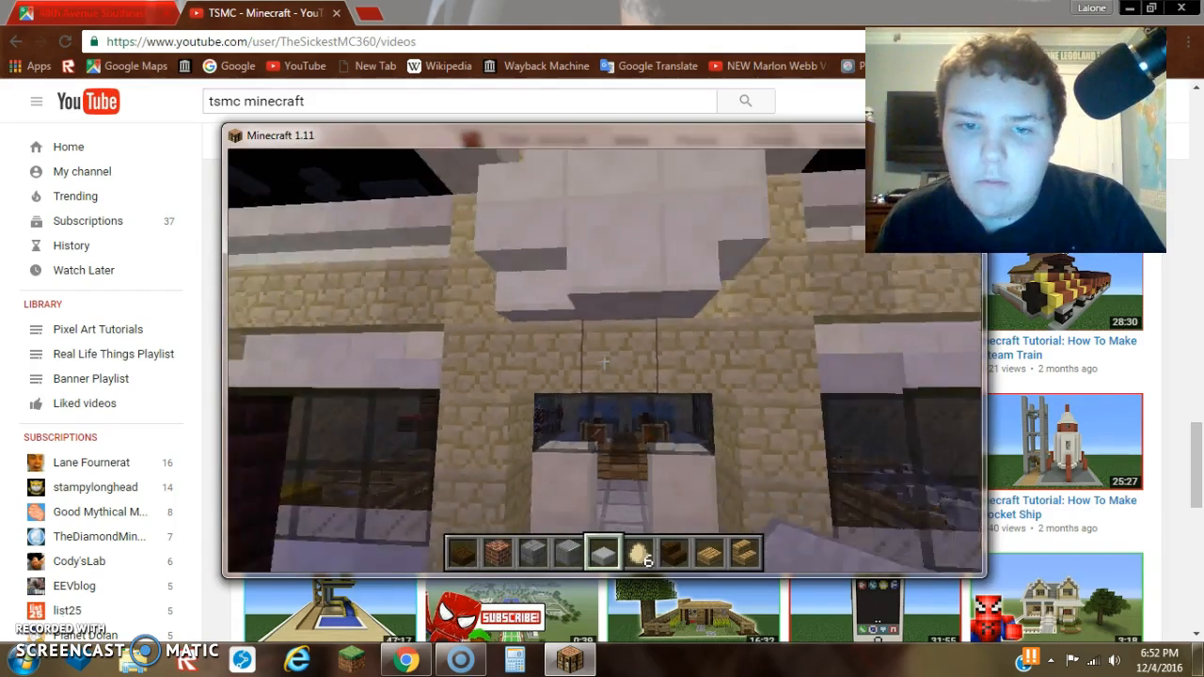
pyautogui.press('Escape')
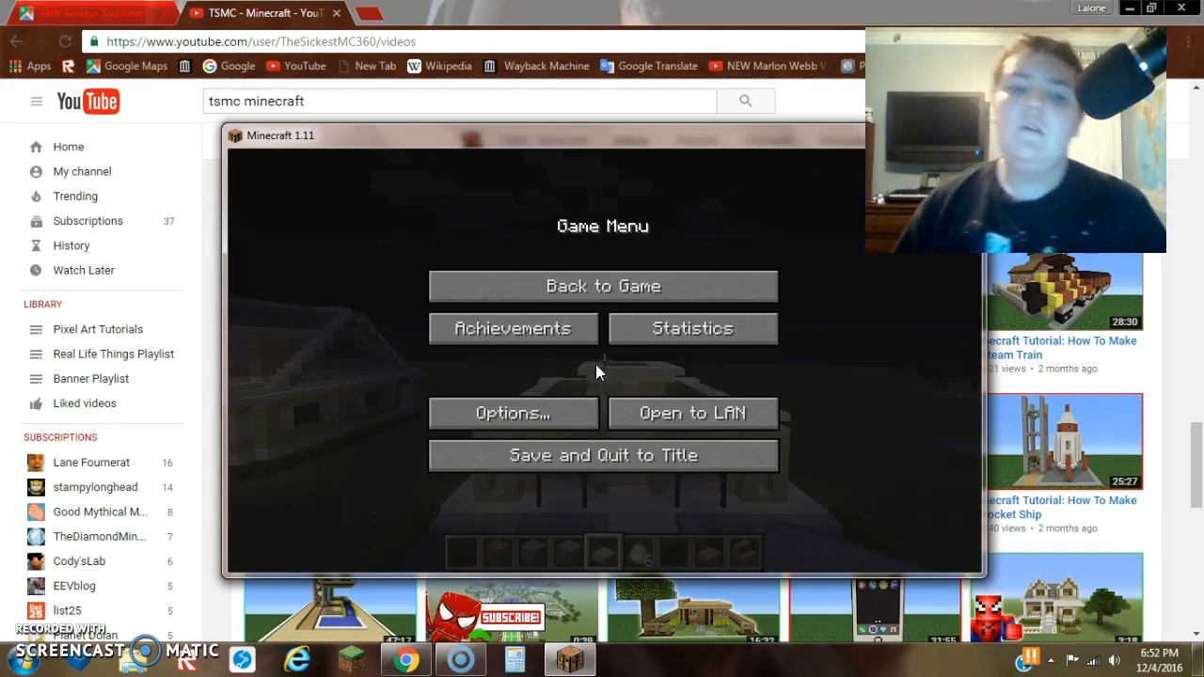
pyautogui.click(602, 455)
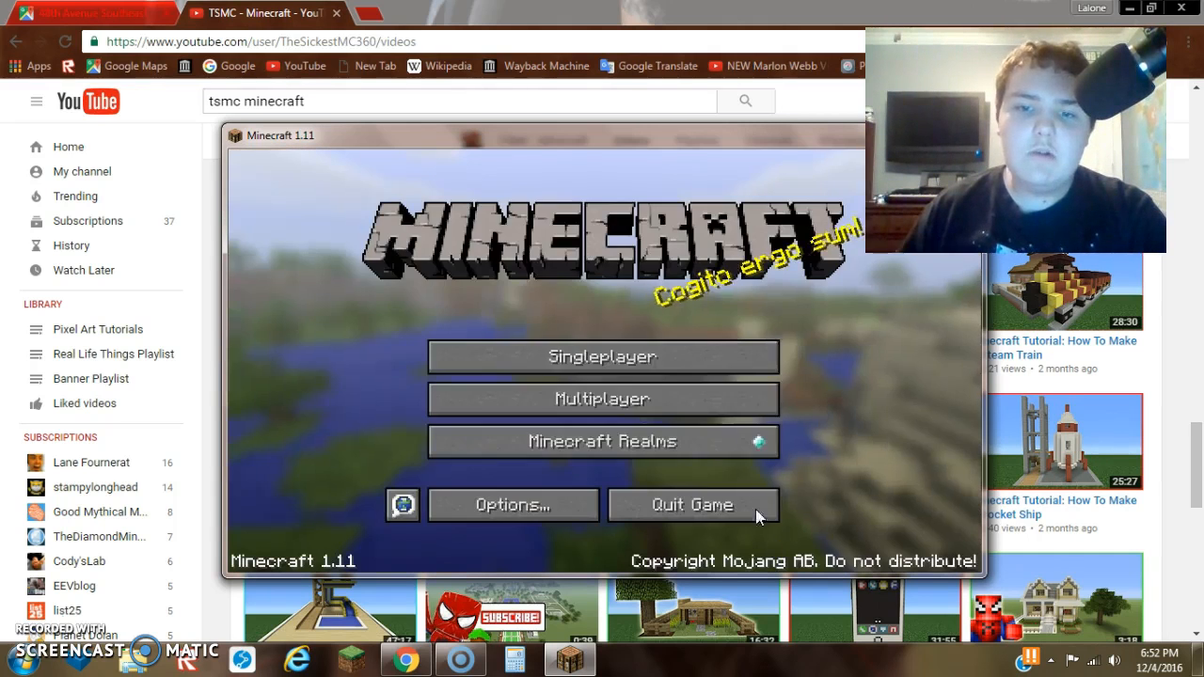
pyautogui.click(601, 356)
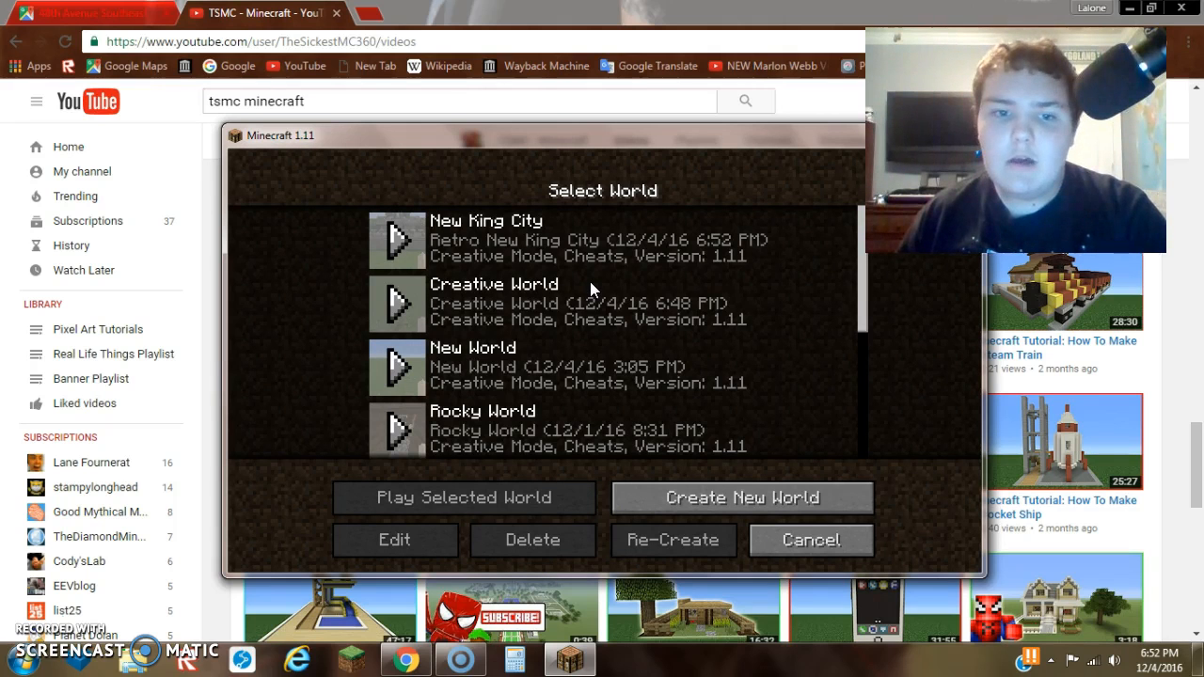
pyautogui.scroll(-3)
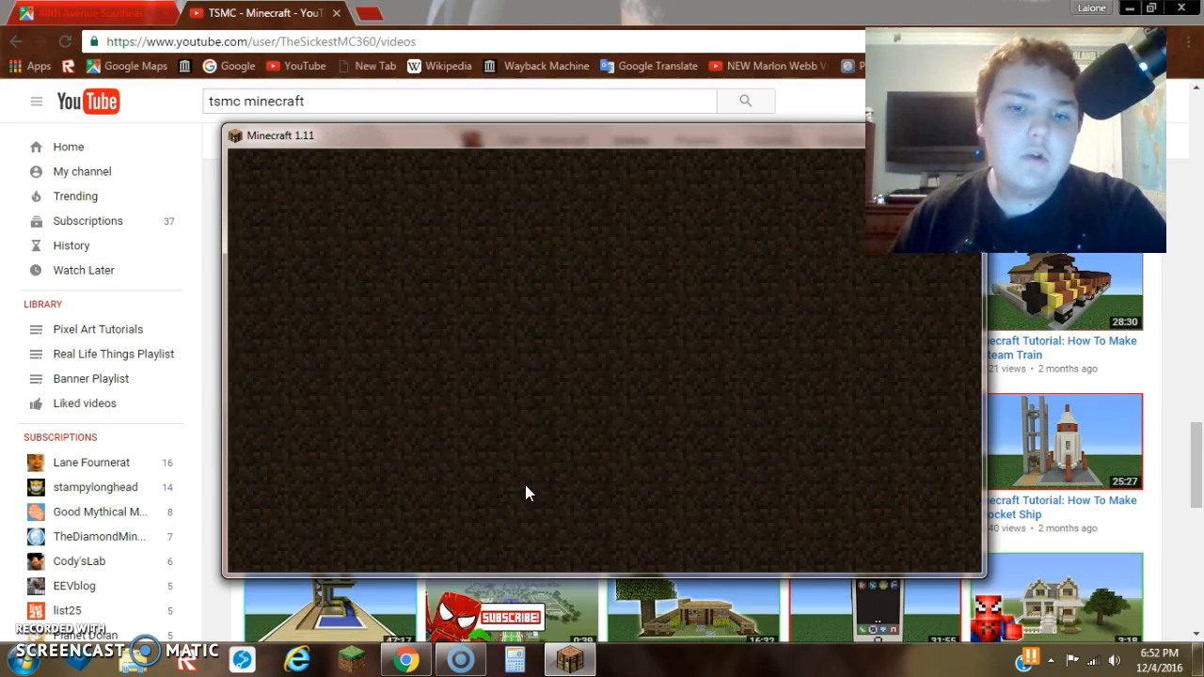
pyautogui.moveTo(566, 484)
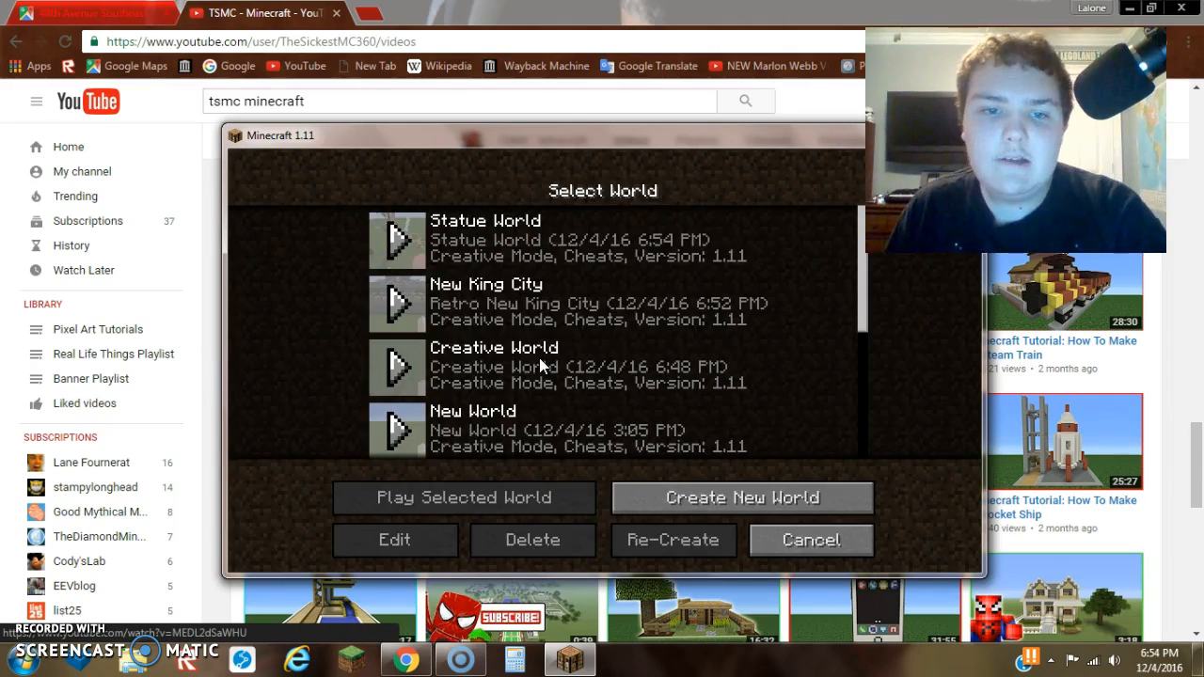
# Step: Select a saved creative world from the list and play it
pyautogui.click(462, 496)
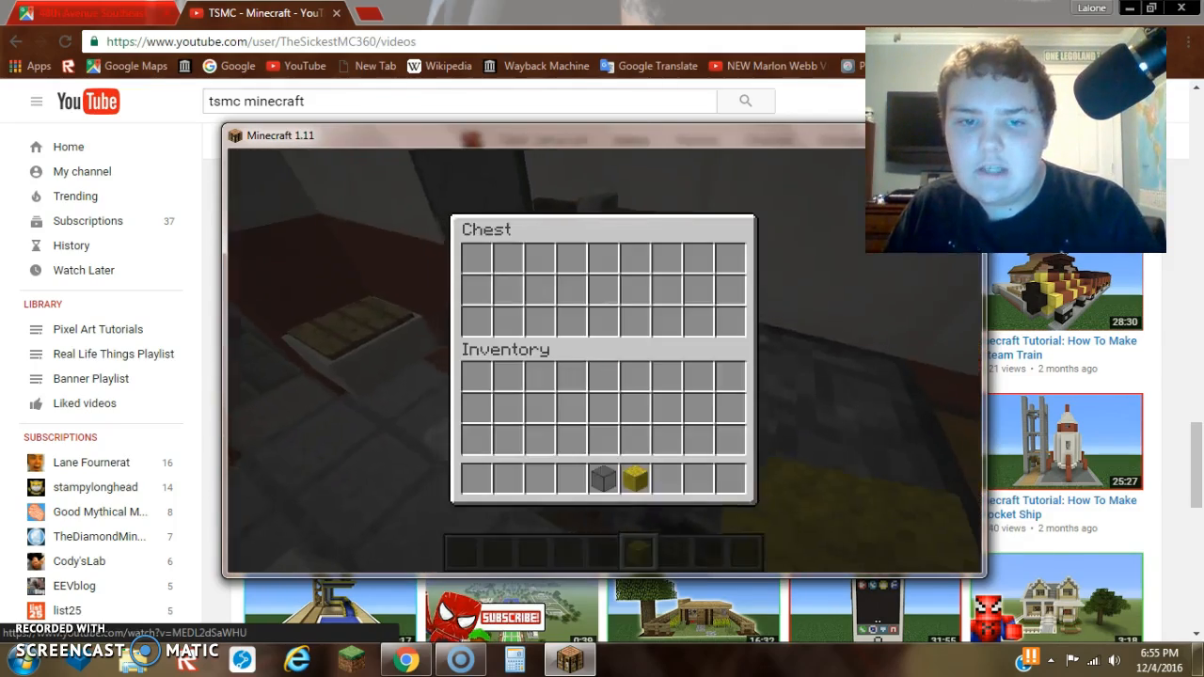
# Step: Close the empty chest with Esc
pyautogui.press('Escape')
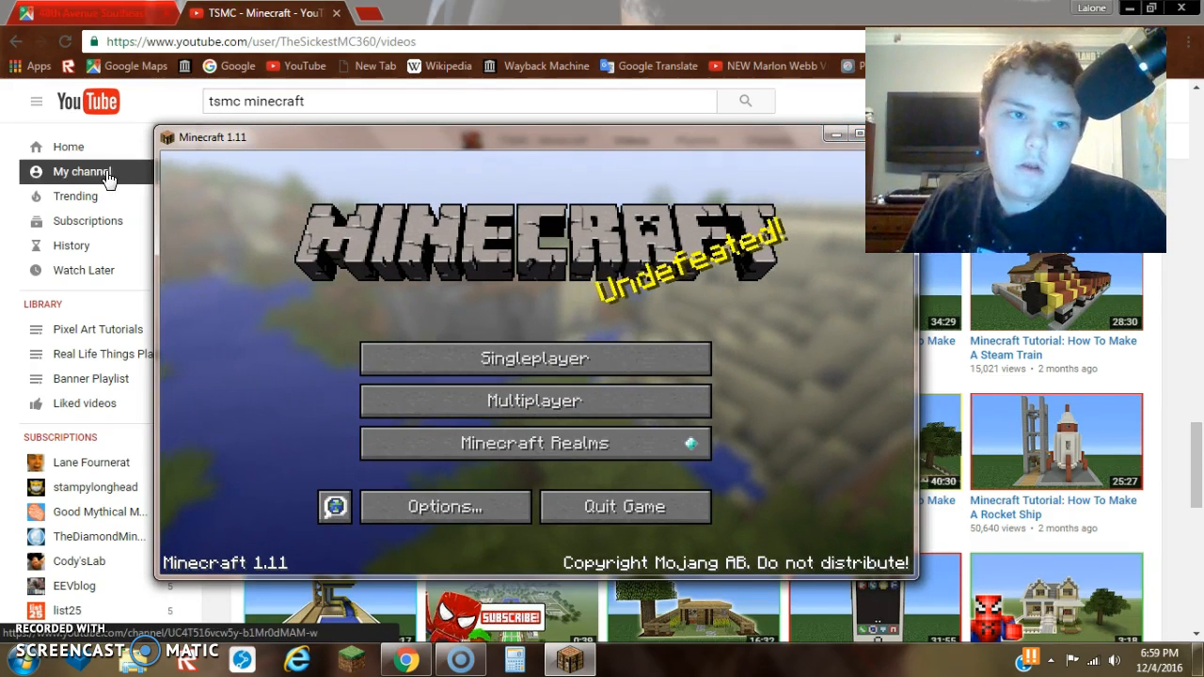
# Step: Open the Lalone Boys channel via My channel in the sidebar
pyautogui.click(81, 171)
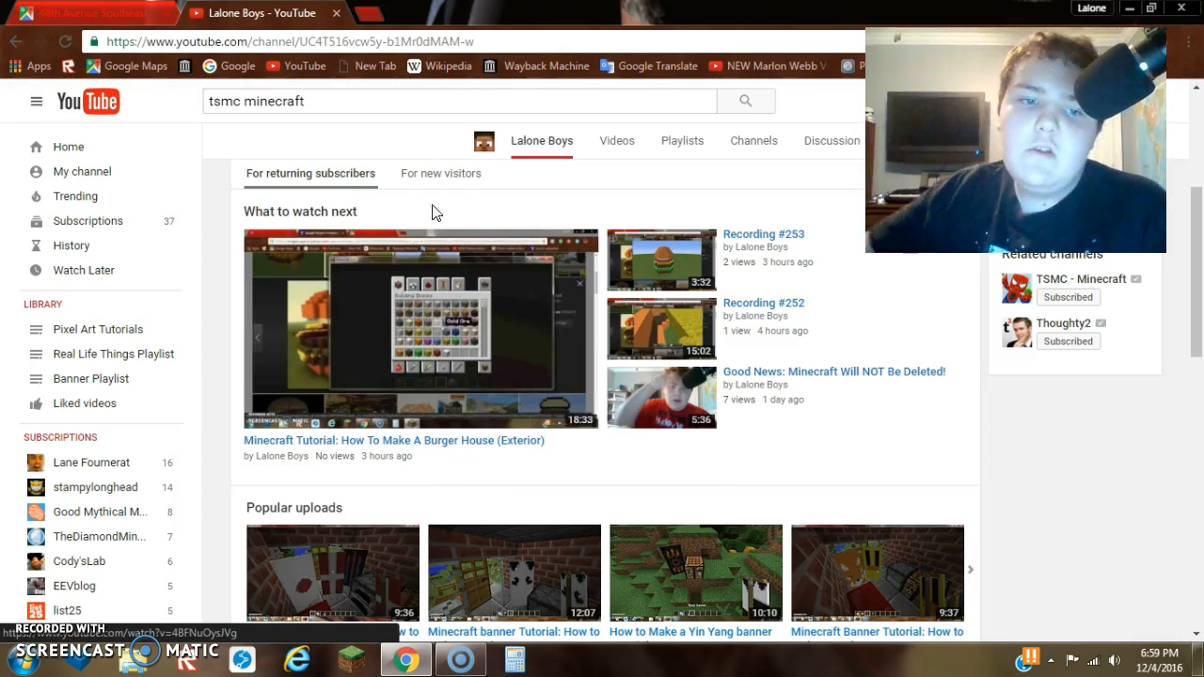
pyautogui.moveTo(506, 476)
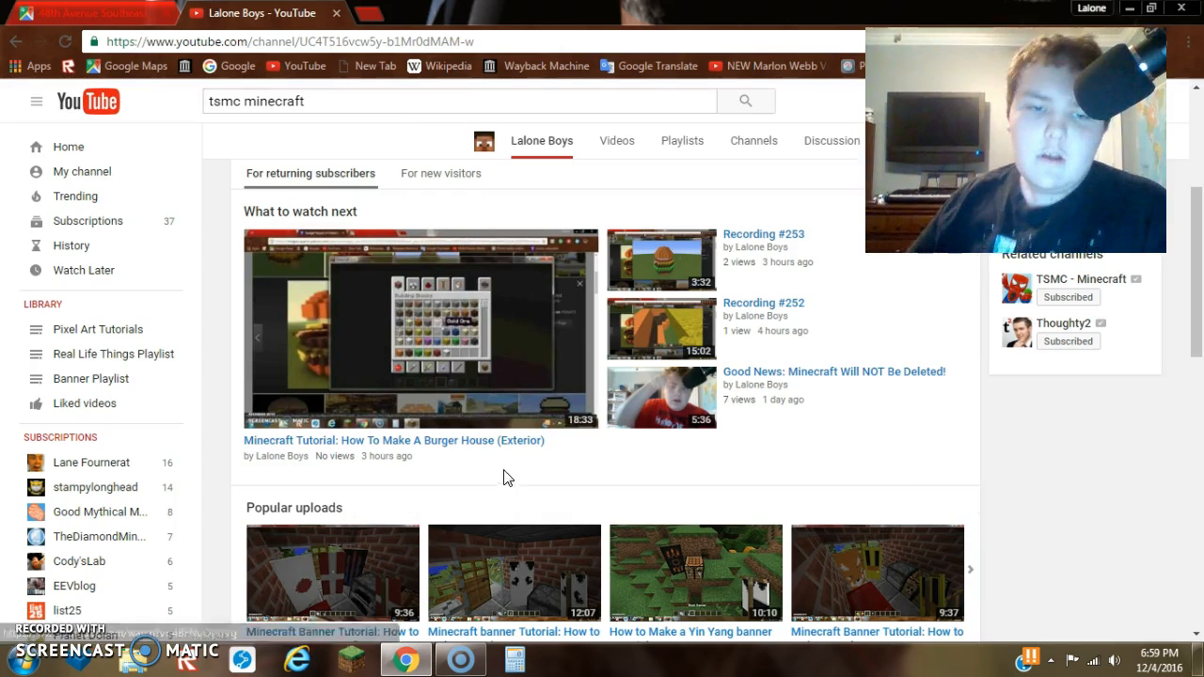
pyautogui.moveTo(447, 398)
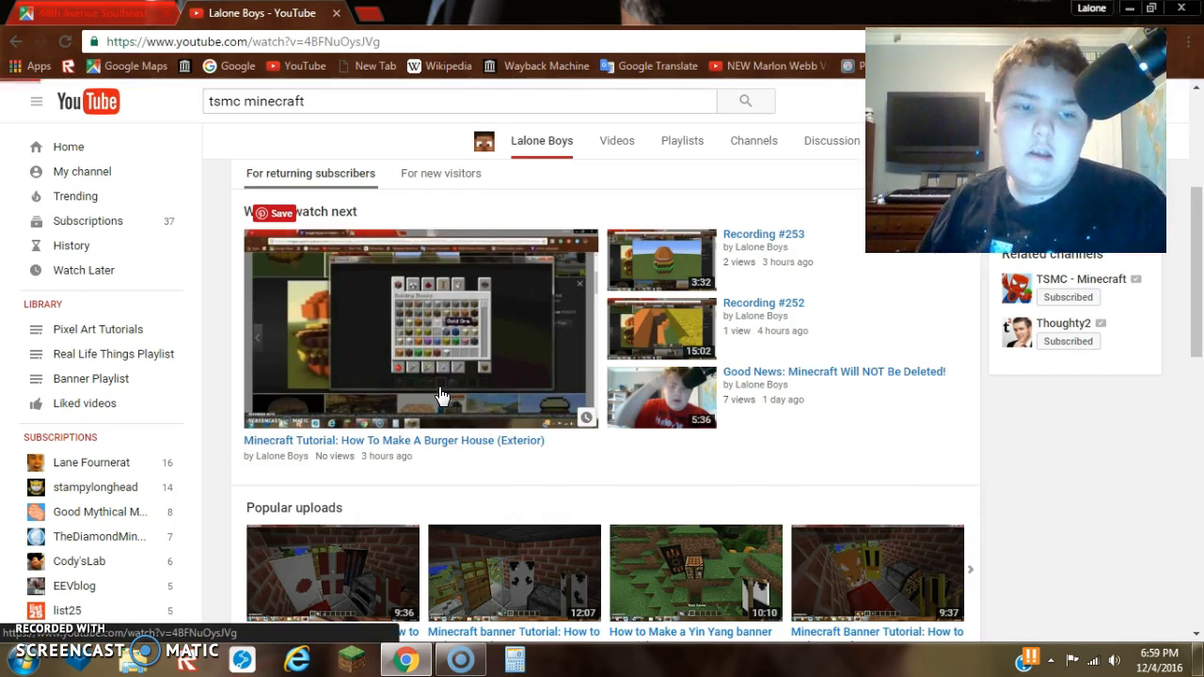
# Step: Switch the browser to a new tab page with shortcut tiles
pyautogui.click(420, 329)
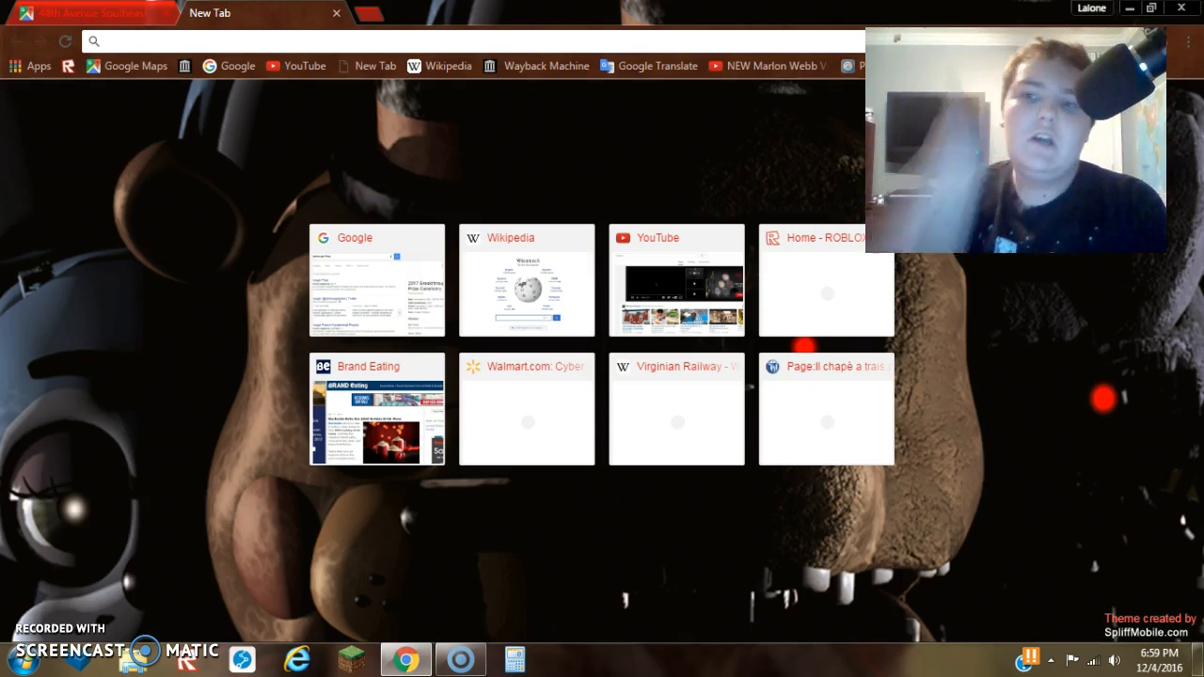
# Step: Load YouTube from the new tab and open the Lalone Boys channel
pyautogui.click(676, 280)
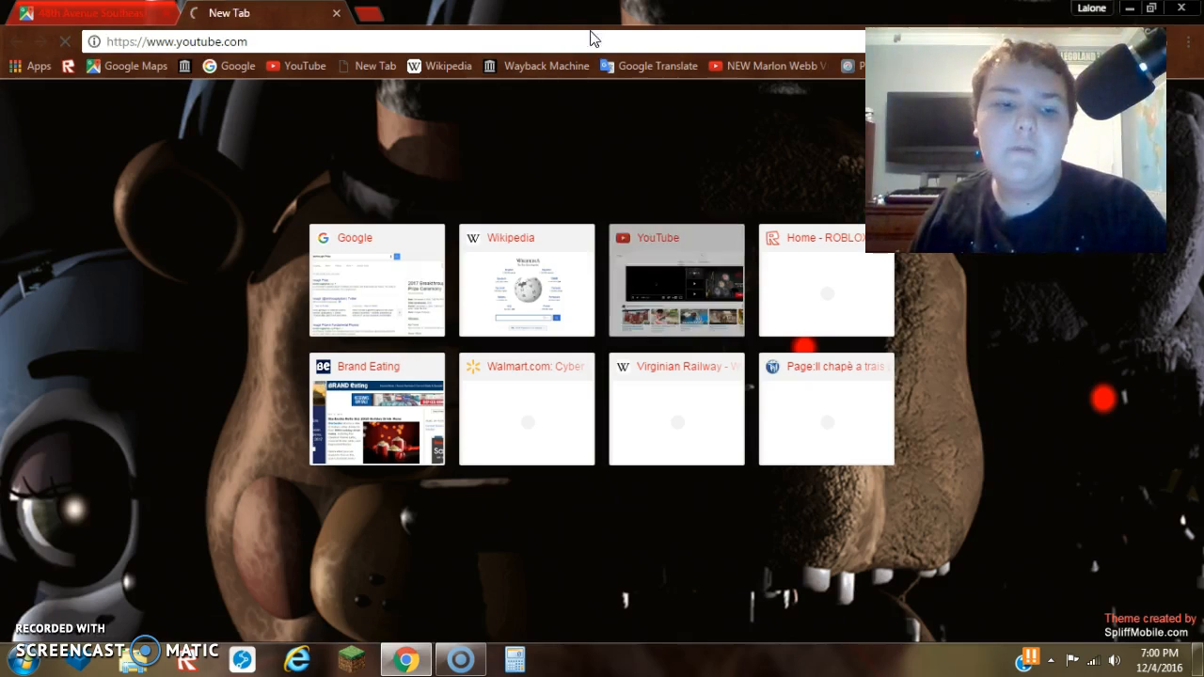
pyautogui.click(675, 279)
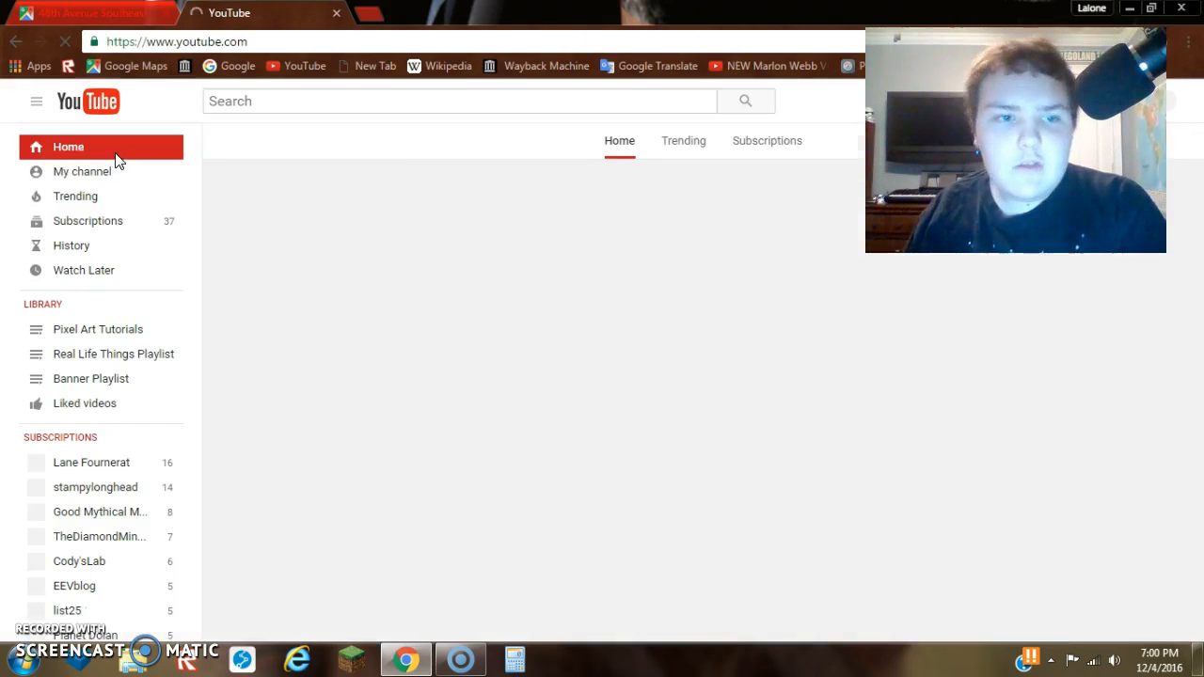
pyautogui.click(82, 171)
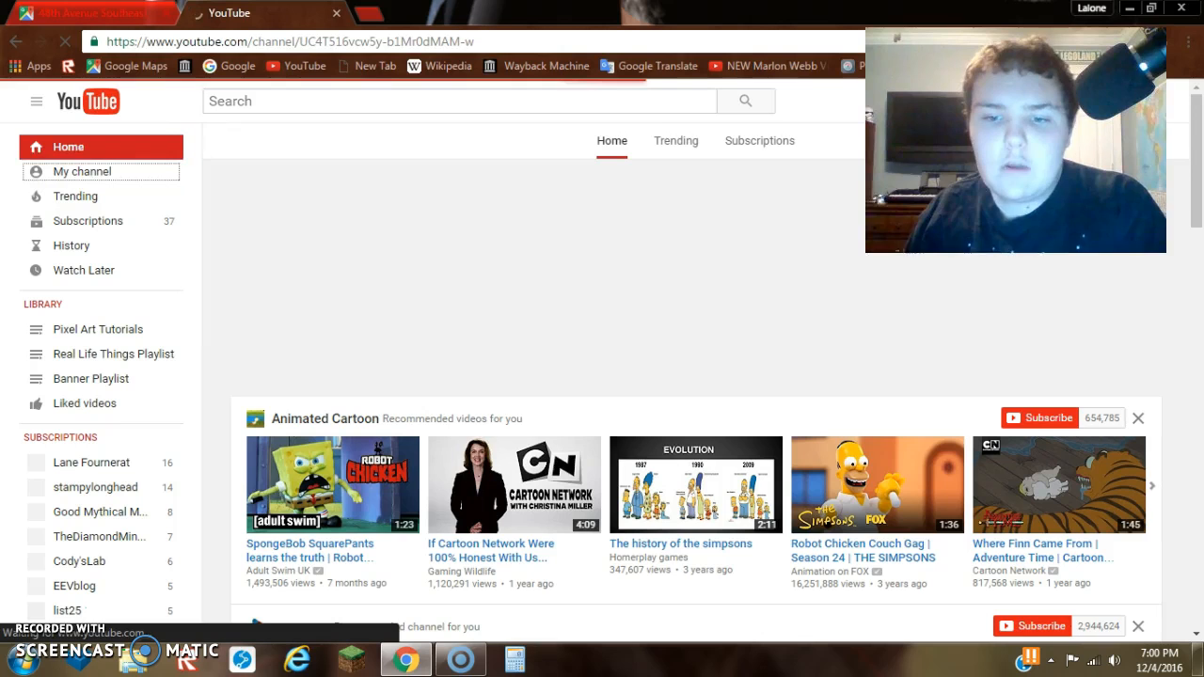
pyautogui.click(82, 171)
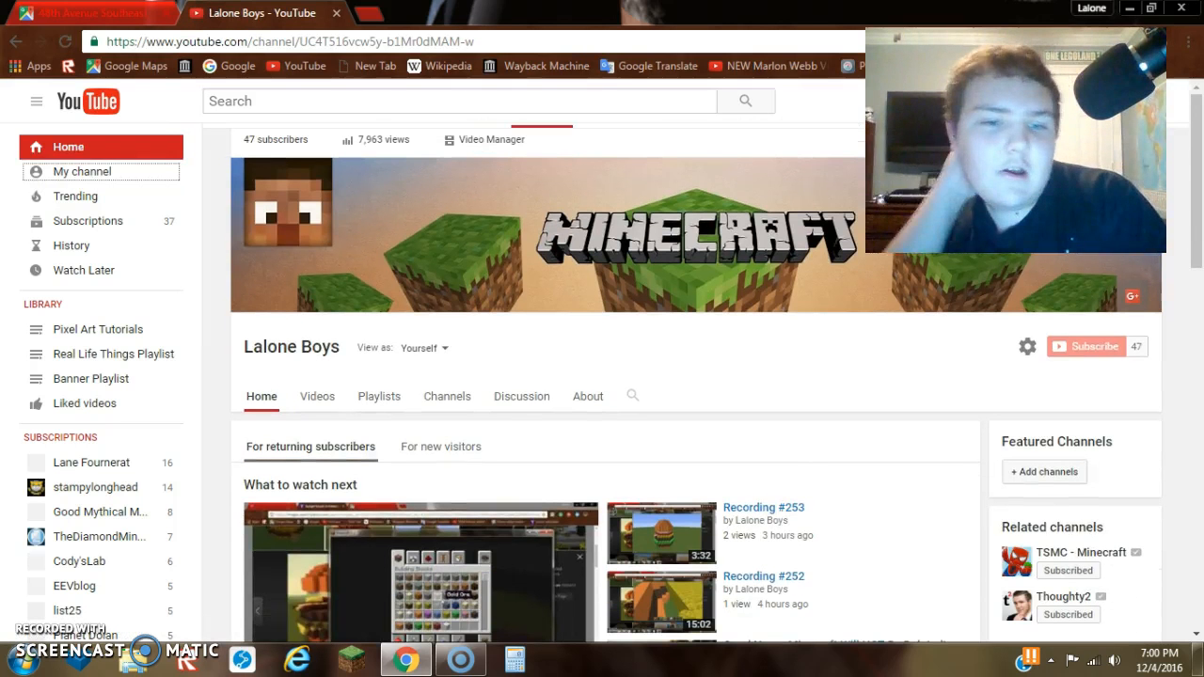
pyautogui.moveTo(1086, 346)
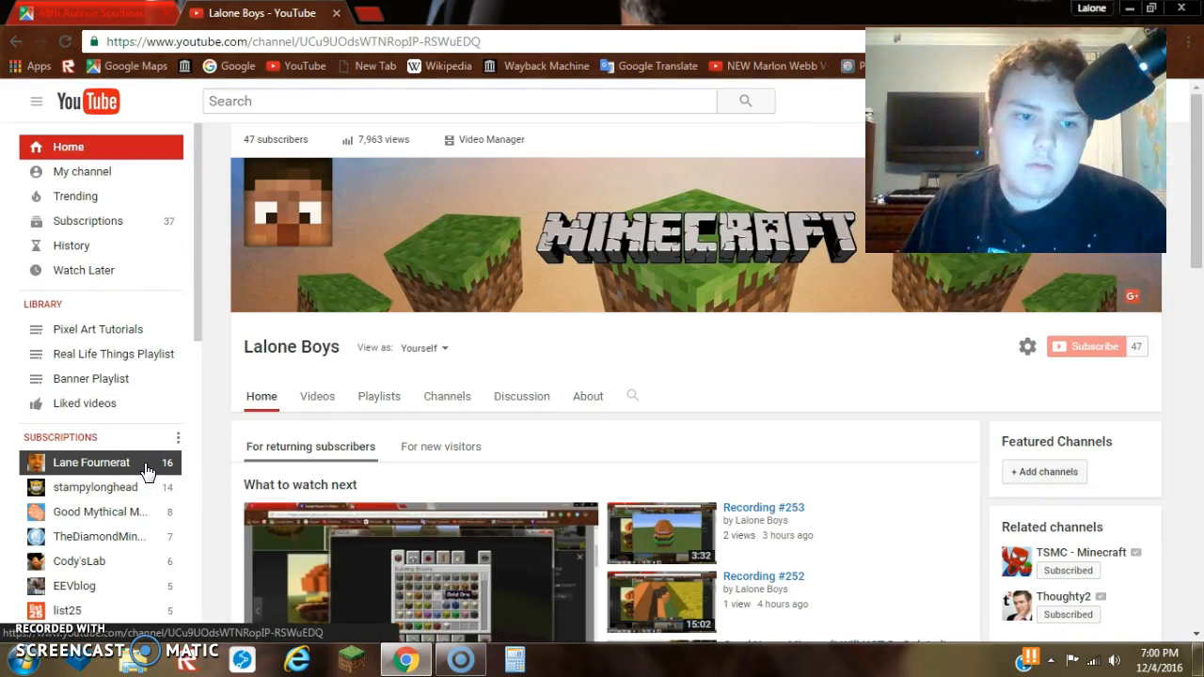
# Step: Open Lane Fournerat from the sidebar Subscriptions list
pyautogui.click(91, 461)
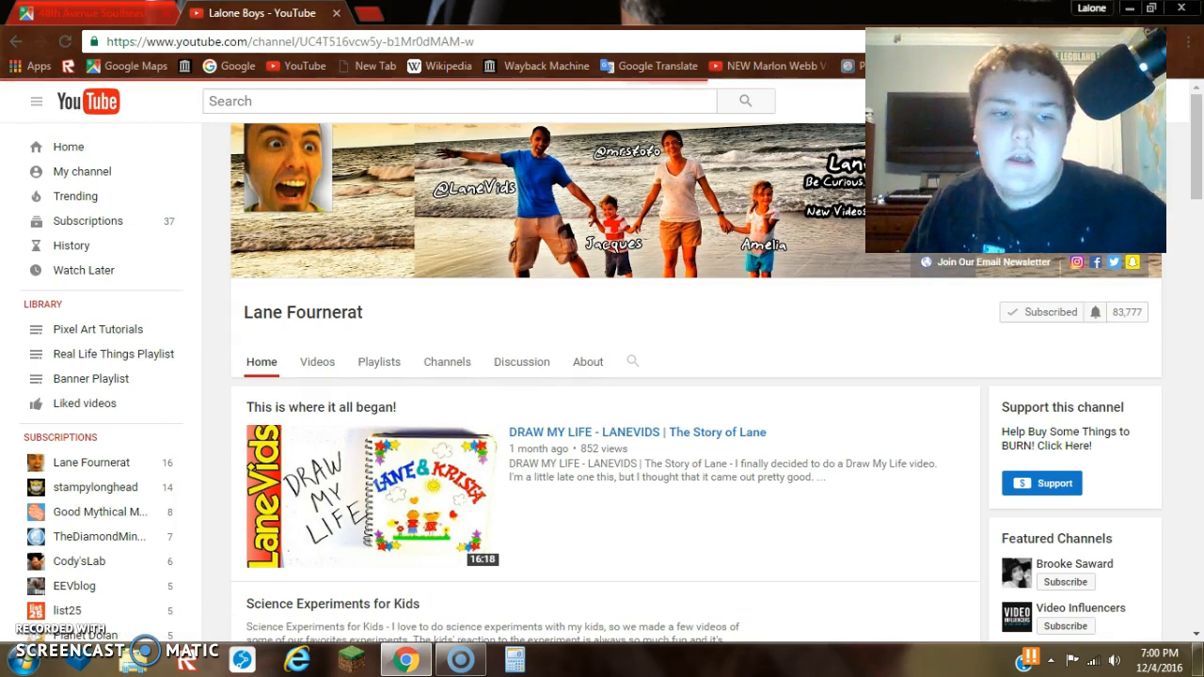
# Step: Go back to the Lalone Boys channel page
pyautogui.click(82, 172)
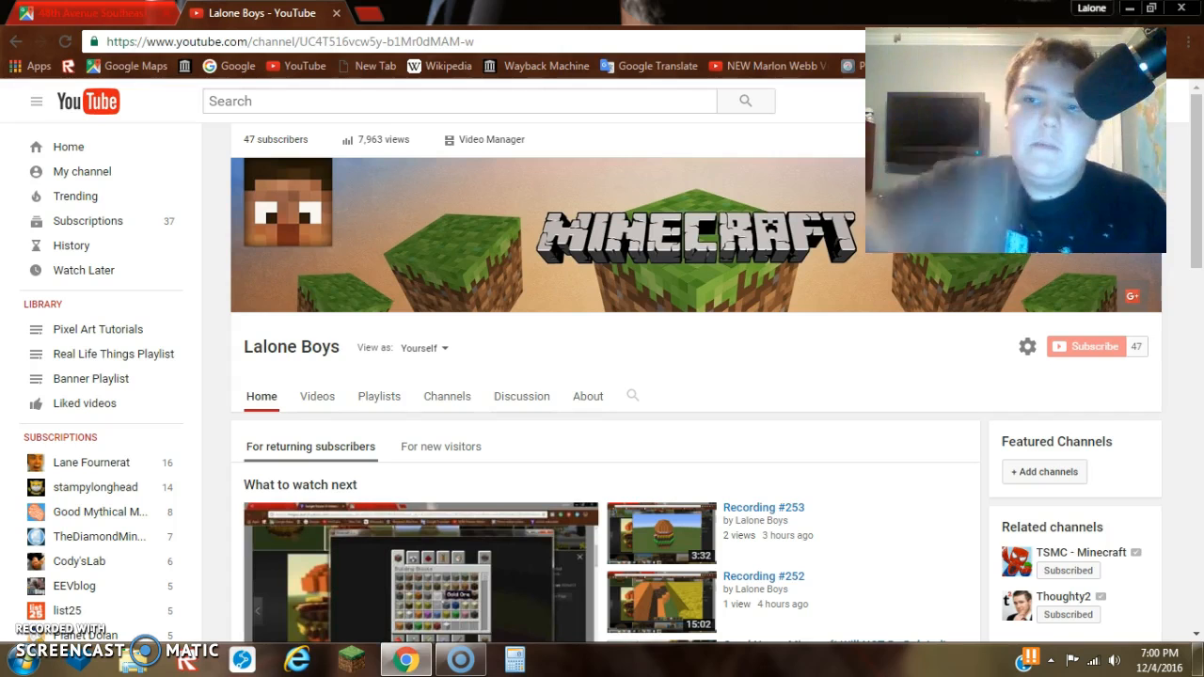
pyautogui.moveTo(499, 487)
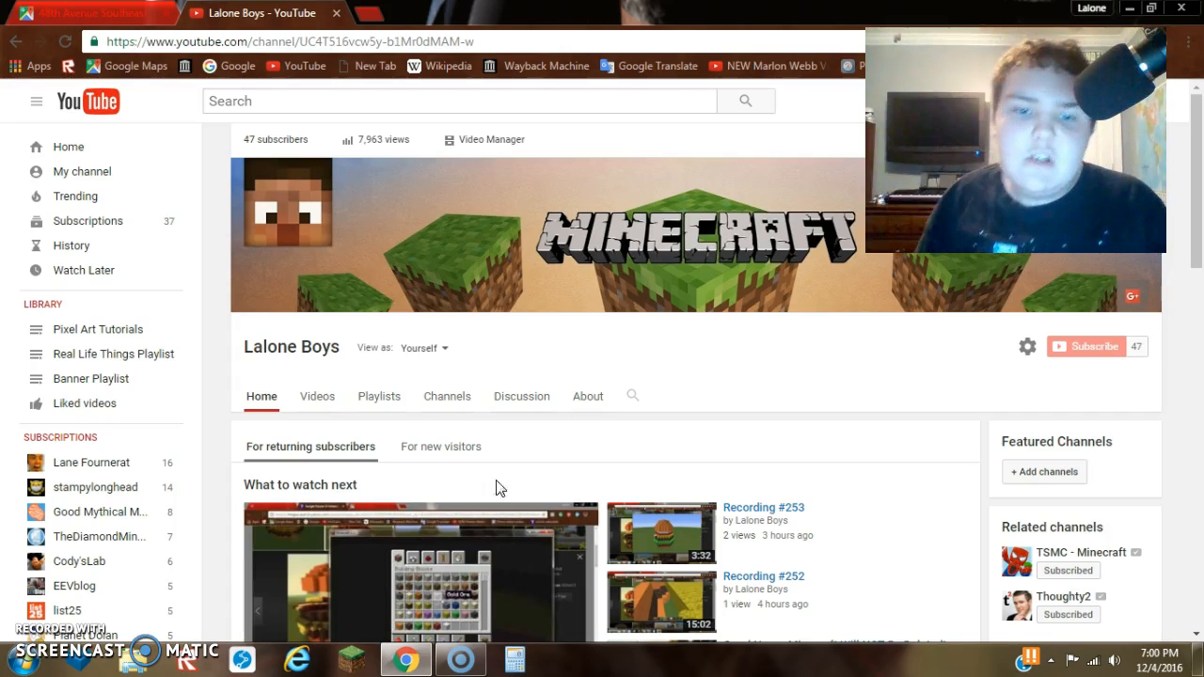